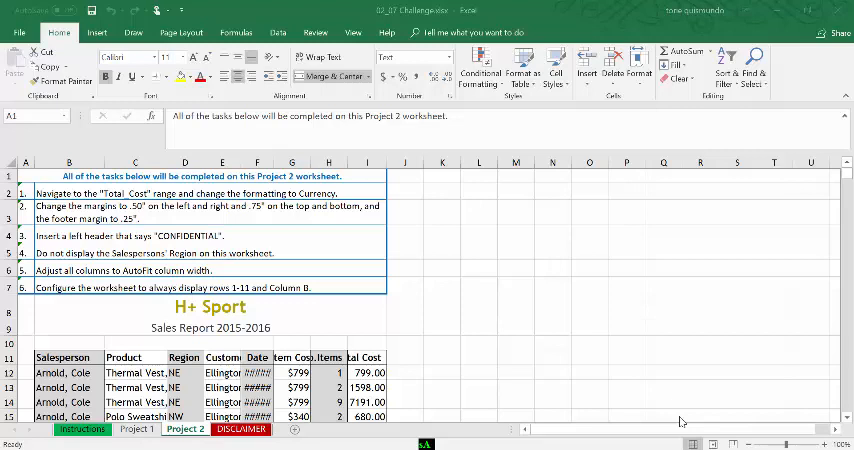
mouse_move(615, 278)
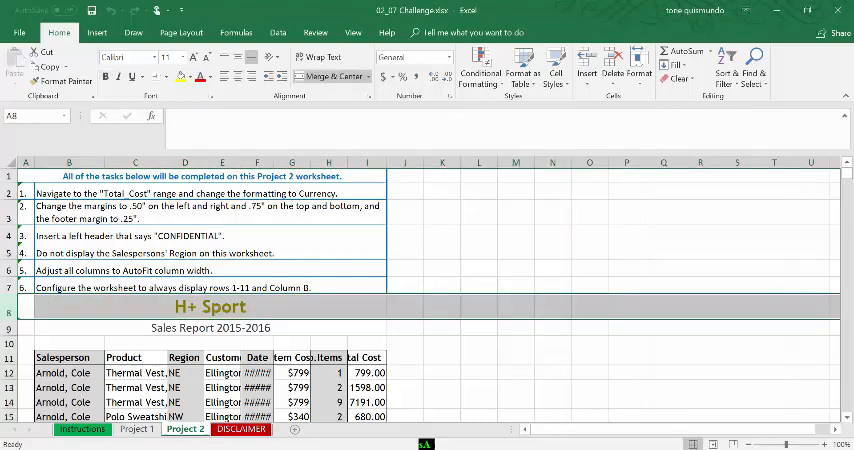
Switch to the Project 1 worksheet
click(137, 429)
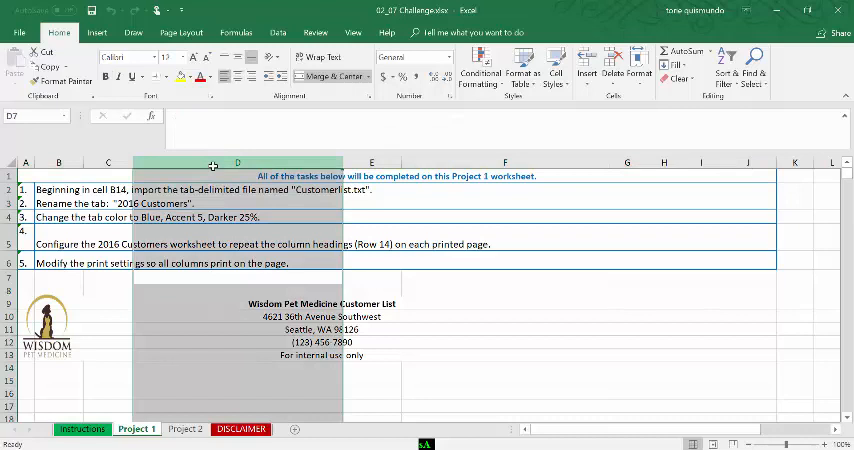
Hide column D via Format > Hide & Unhide > Hide Columns
right_click(236, 162)
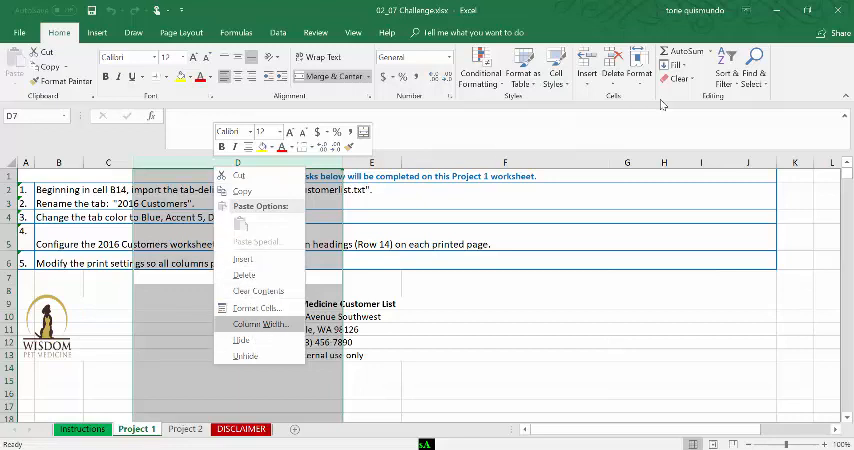
click(643, 72)
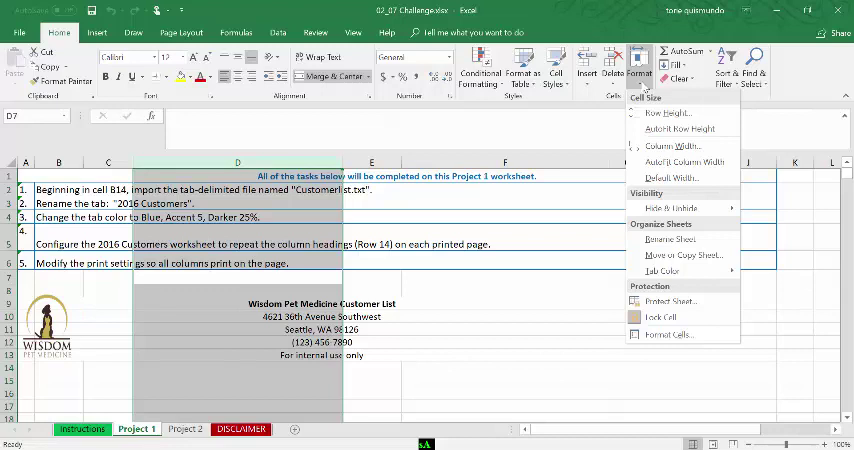
click(670, 208)
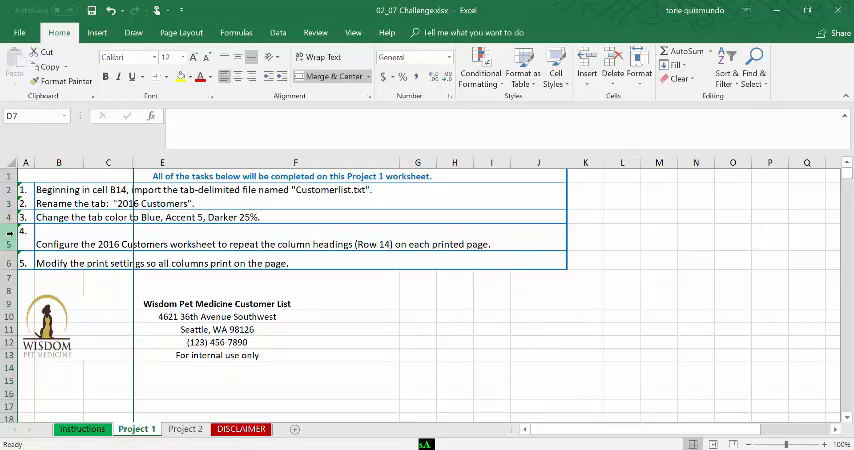
Hide row 5 from its header's right-click menu
right_click(25, 228)
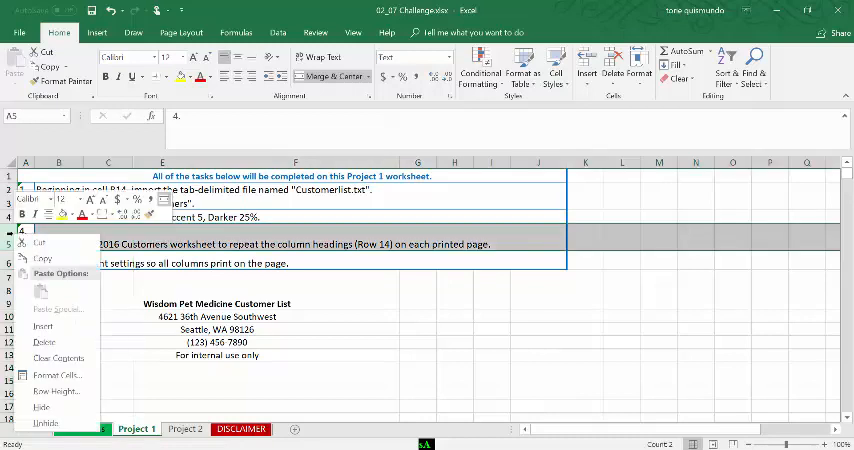
mouse_move(44, 342)
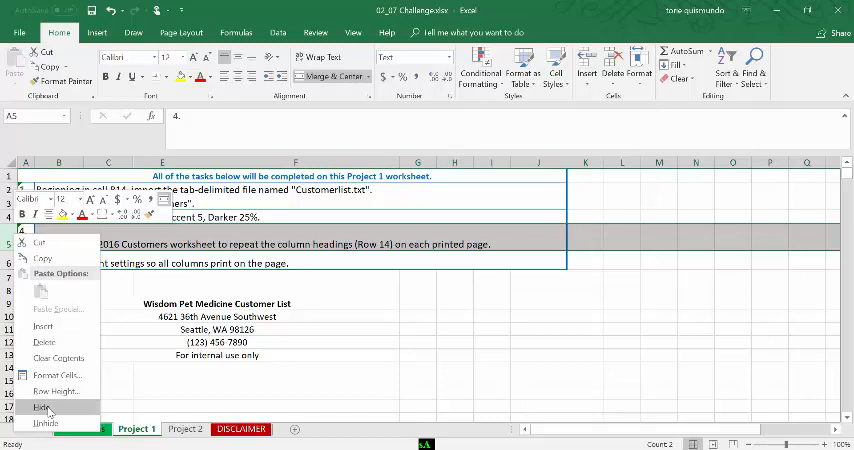
click(40, 407)
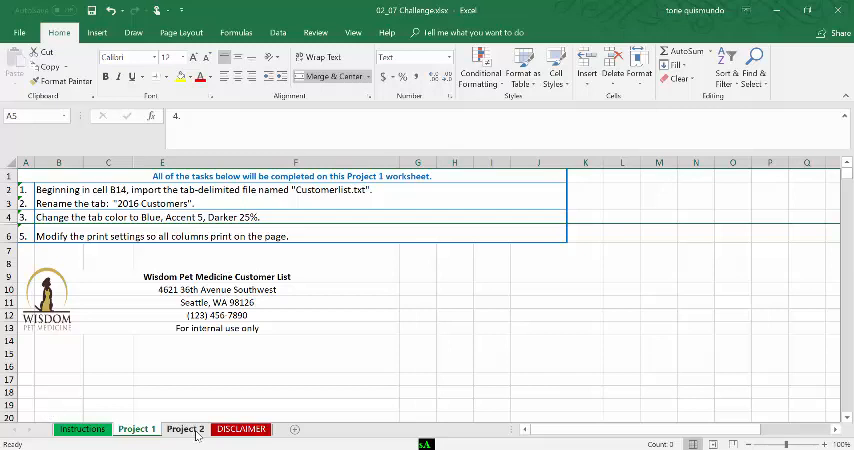
Hide the Project 2 sheet from its tab's right-click menu
right_click(185, 429)
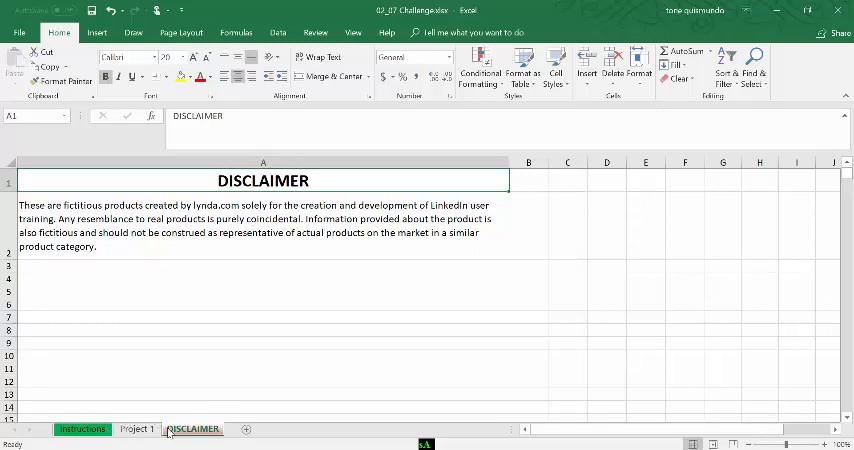
Unhide the Project 2 sheet from the tab right-click menu
right_click(193, 428)
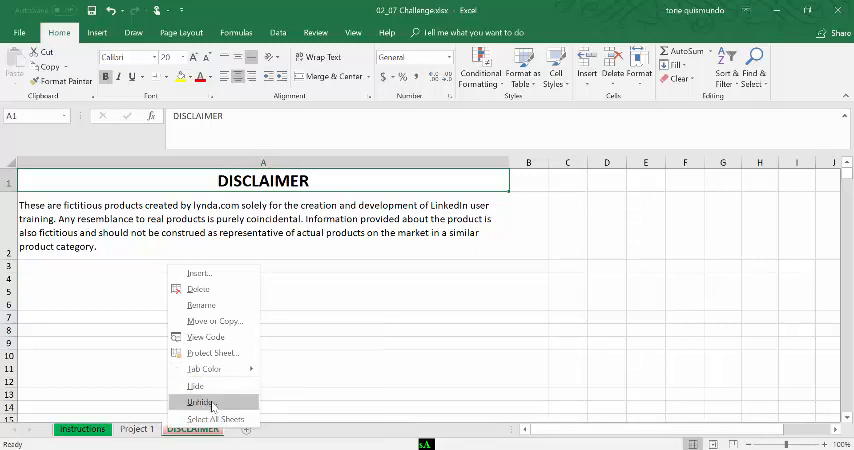
click(197, 402)
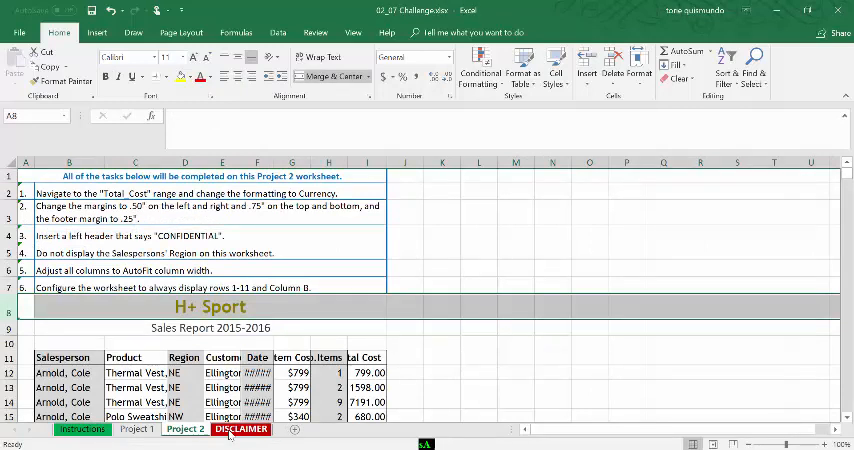
right_click(241, 429)
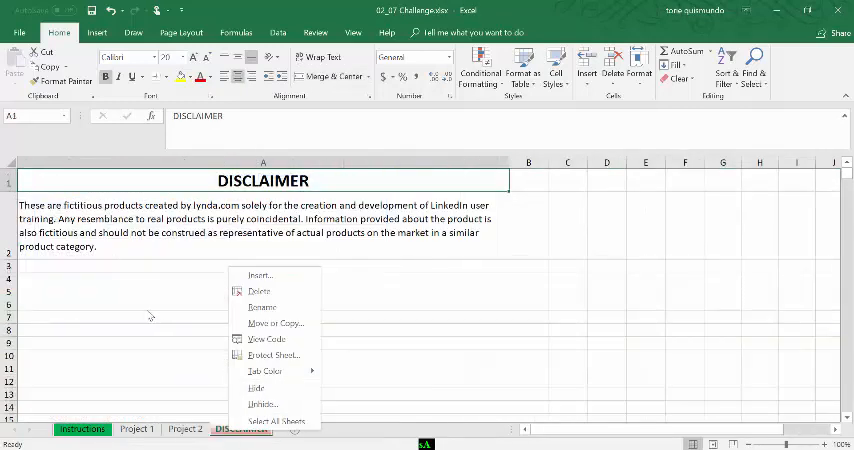
click(155, 315)
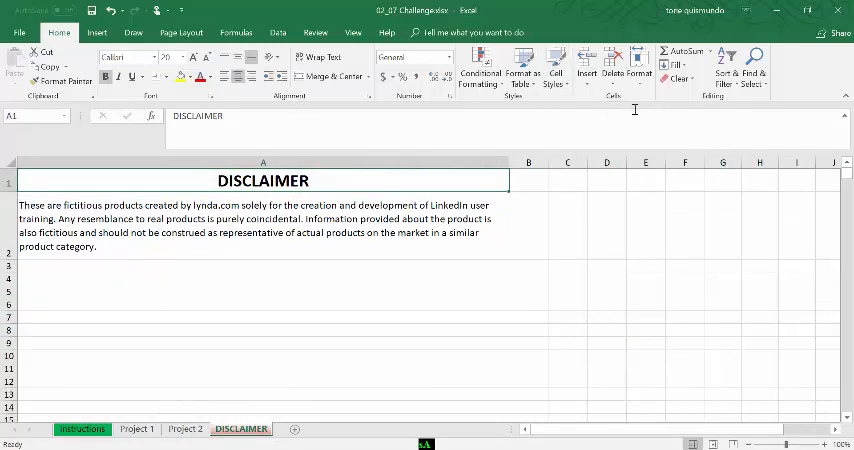
Unhide the Web Sales sheet via Format > Hide & Unhide and view it
click(649, 68)
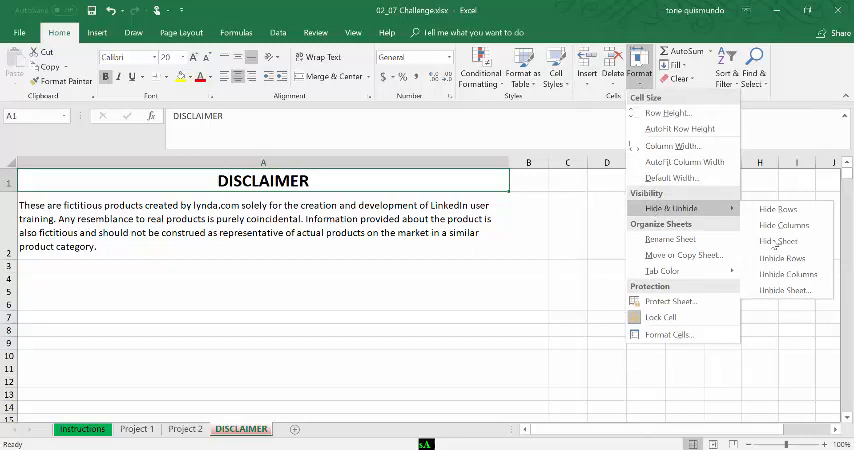
mouse_move(789, 274)
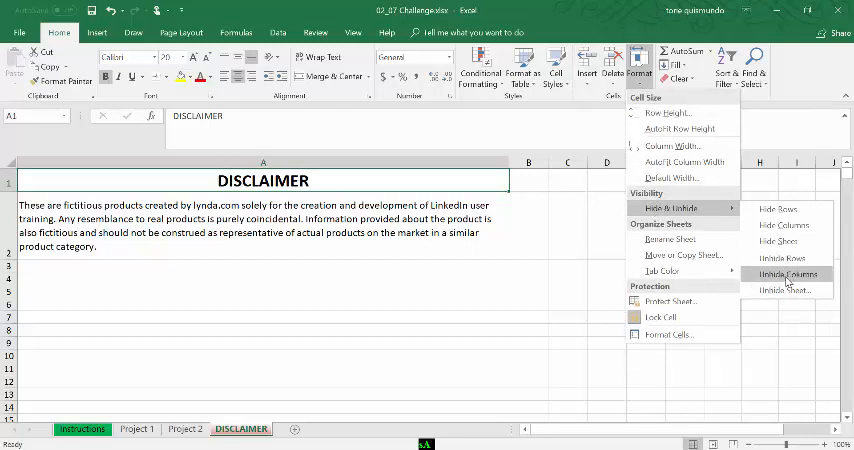
mouse_move(788, 290)
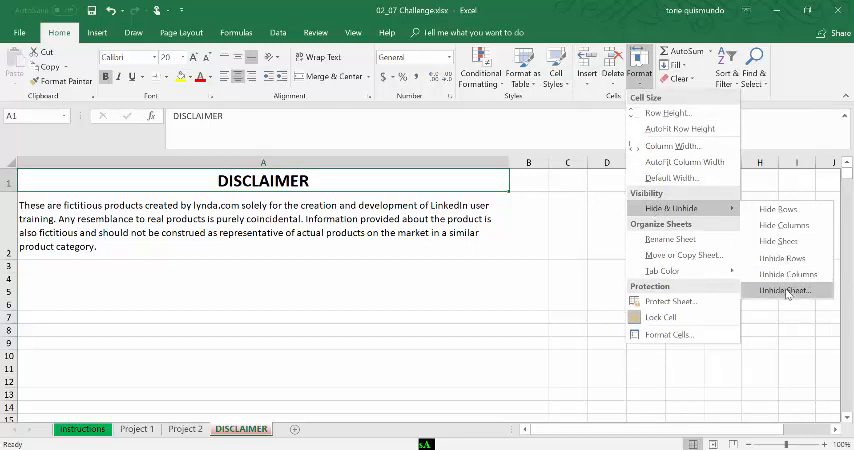
click(788, 290)
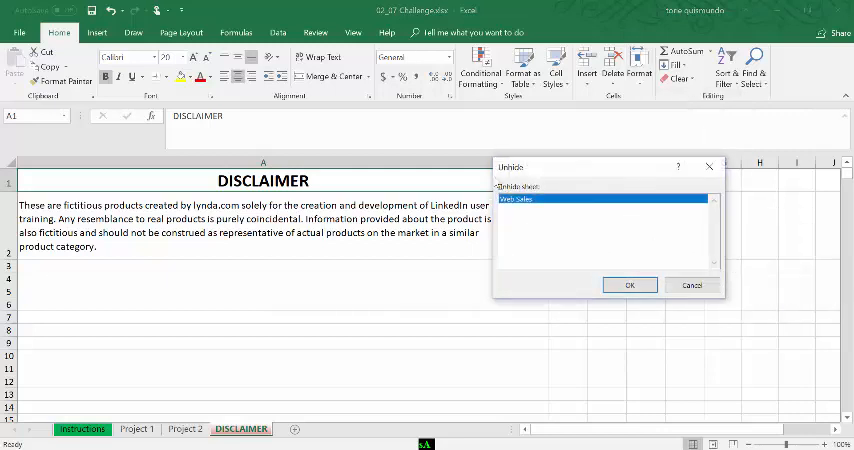
click(629, 285)
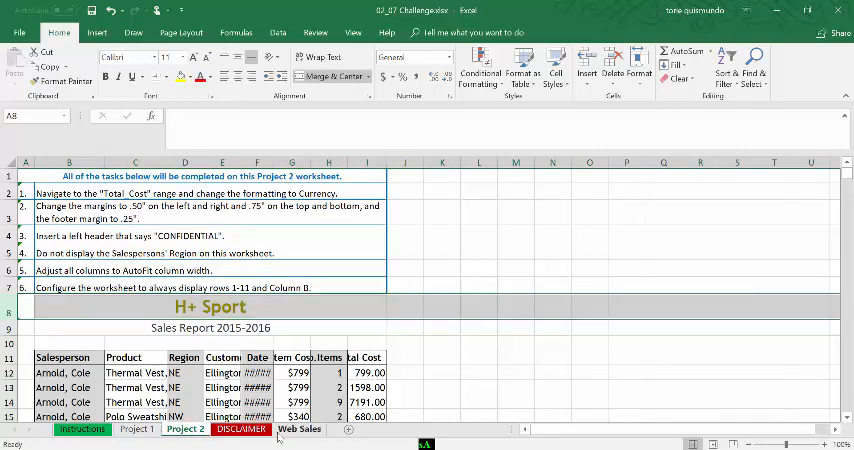
click(297, 430)
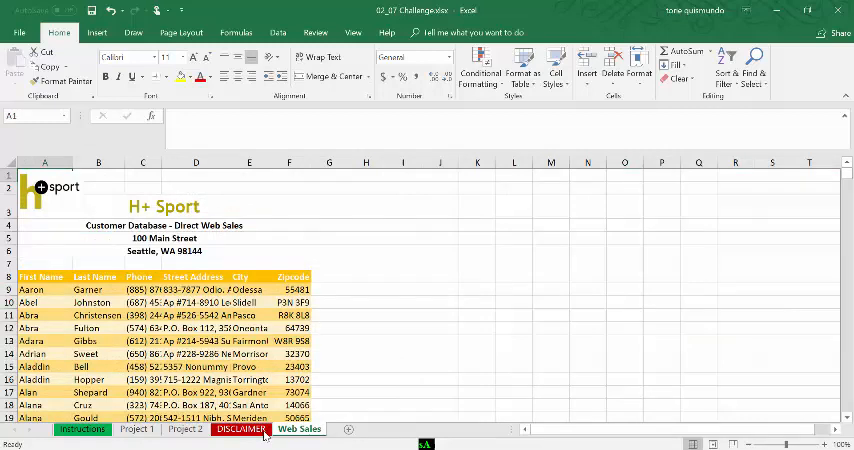
On Project 1, unhide column D from the column header right-click menu
click(132, 427)
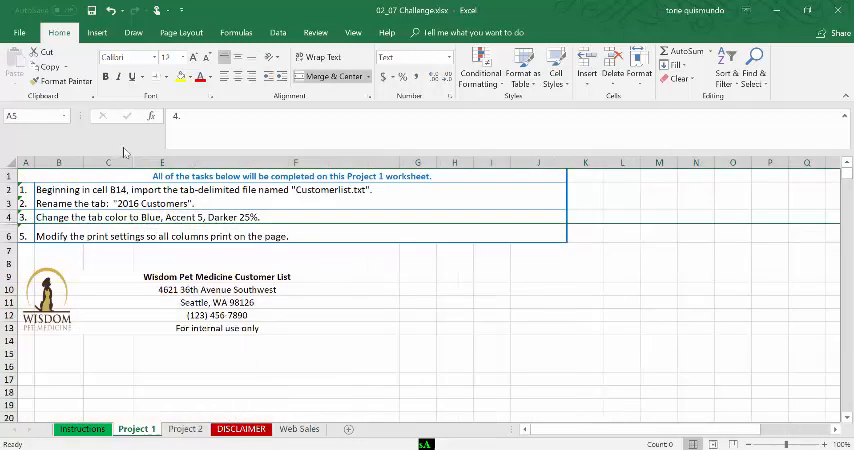
mouse_move(97, 168)
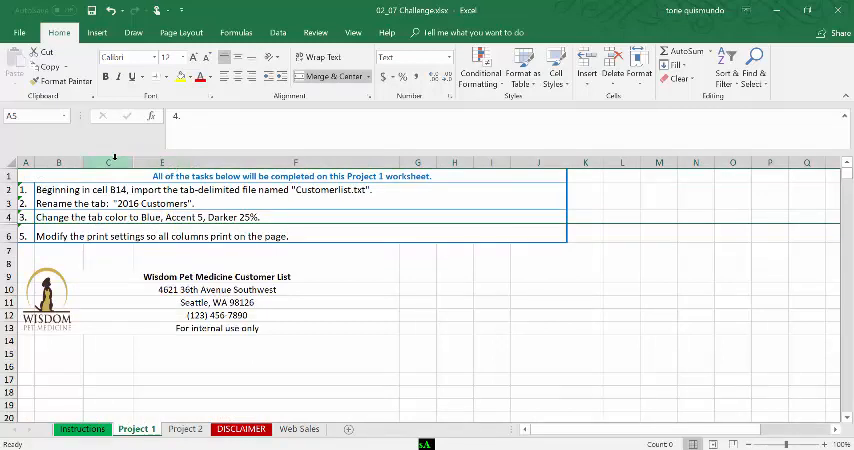
right_click(108, 160)
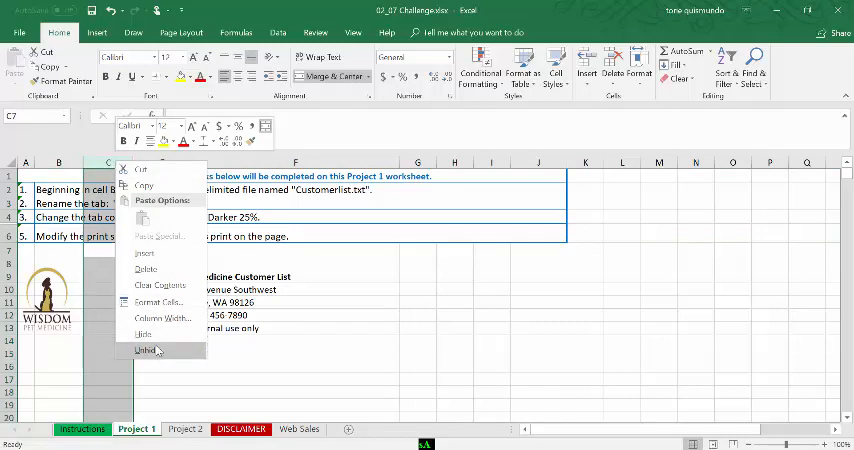
click(145, 350)
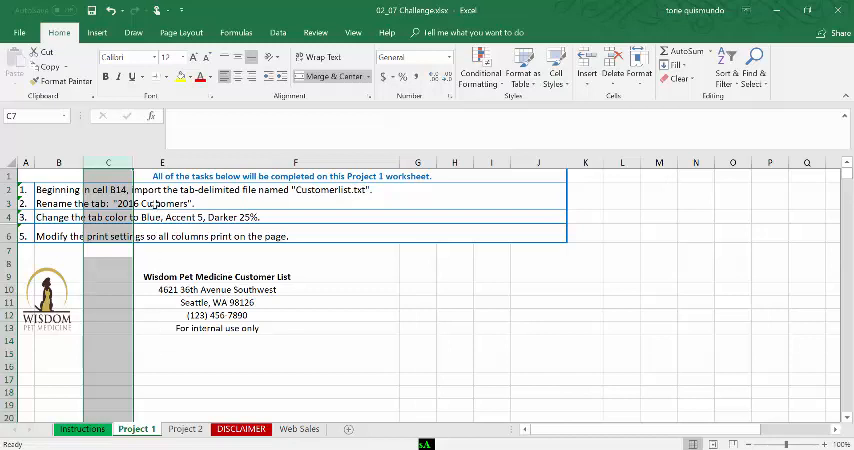
click(104, 161)
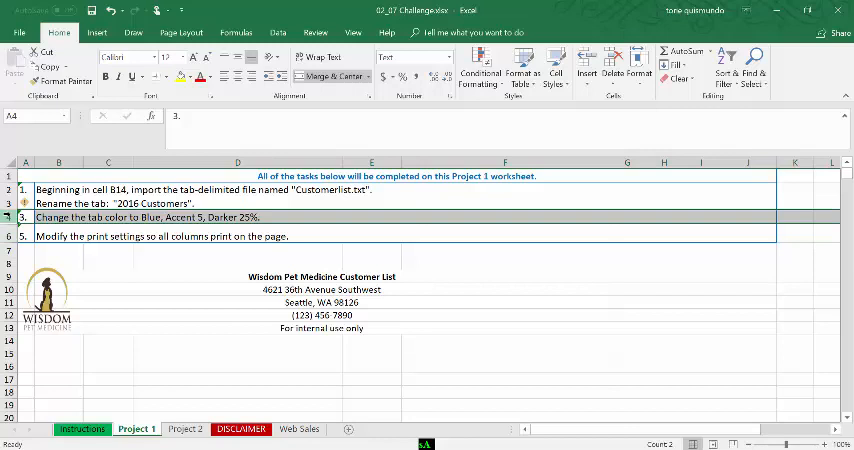
Select rows 4 to 6 and open the Format menu
click(27, 237)
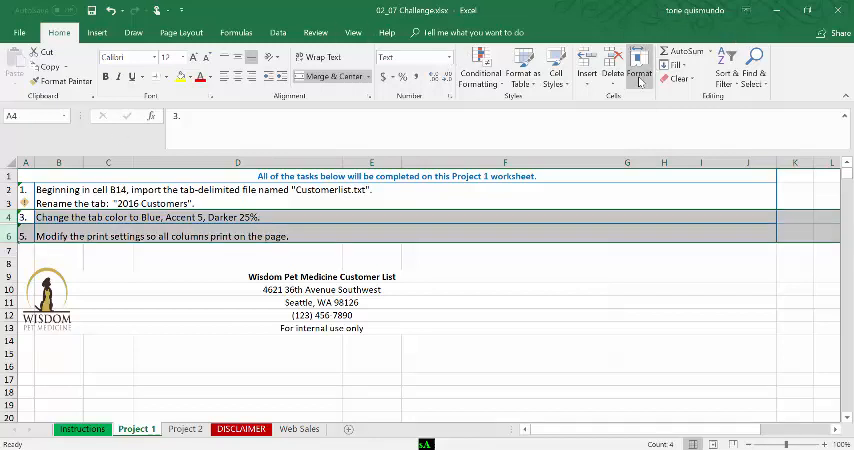
click(642, 63)
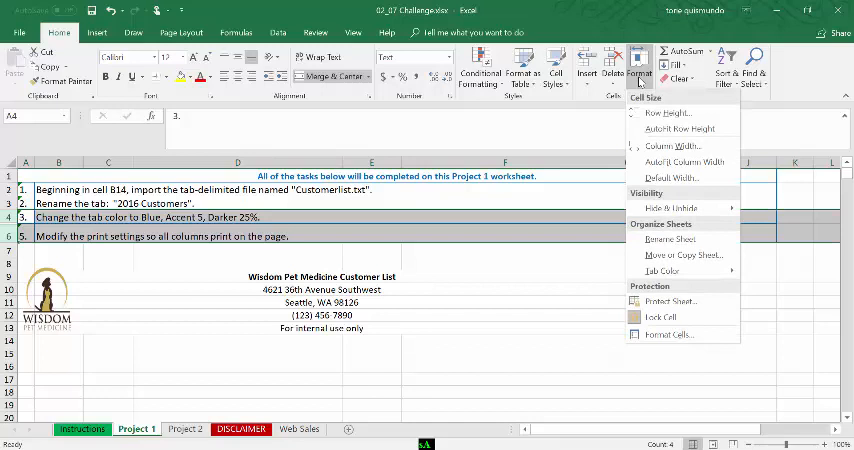
mouse_move(666, 207)
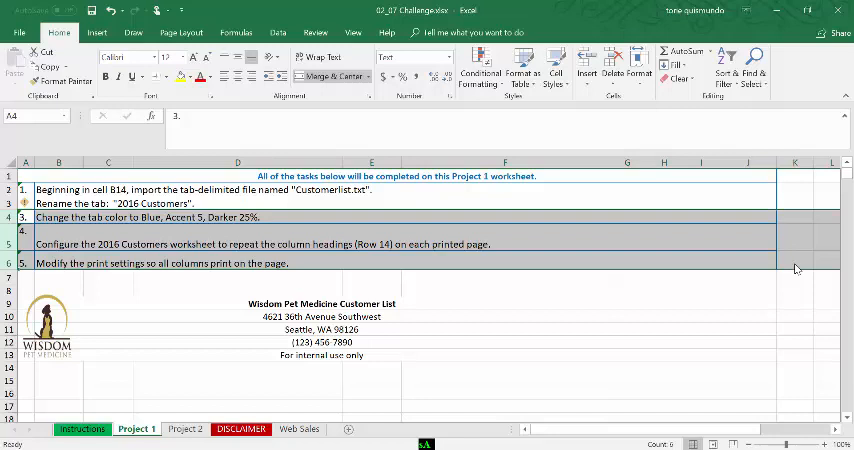
mouse_move(382, 362)
text(Today)
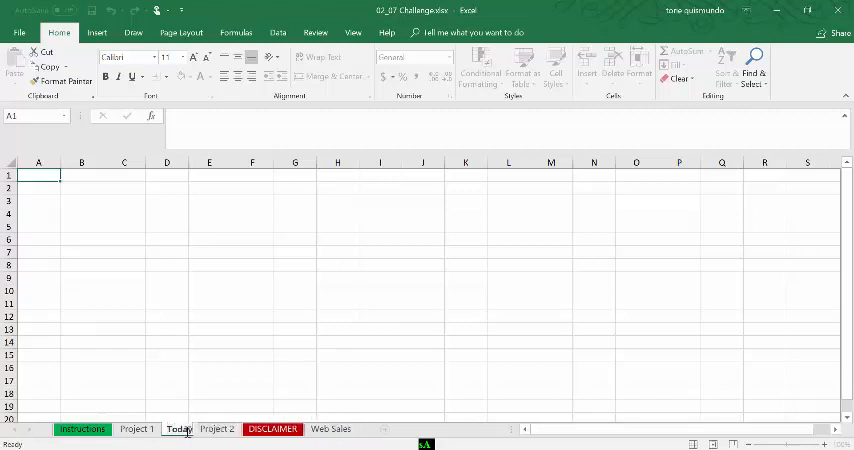
Rename the new sheet tab to 'Todays Work'
double_click(181, 429)
text(s Work)
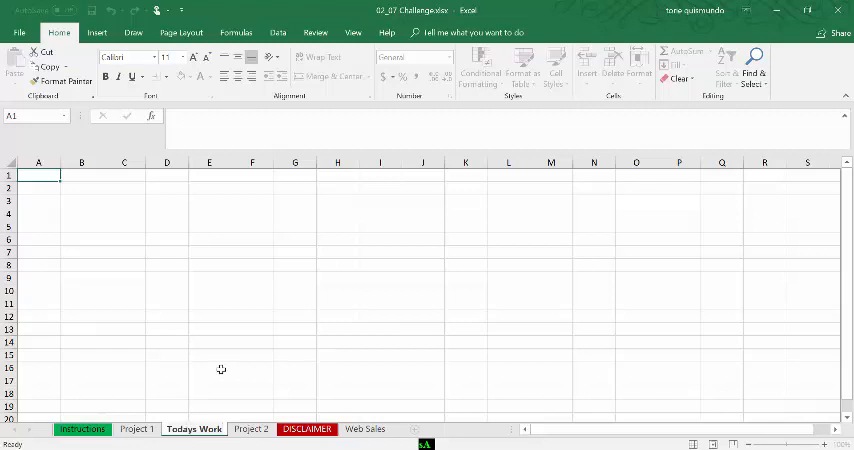
click(209, 368)
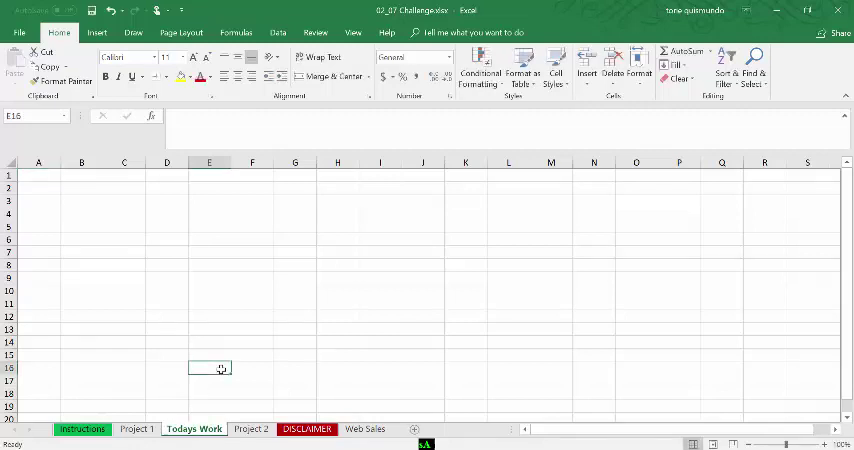
mouse_move(195, 444)
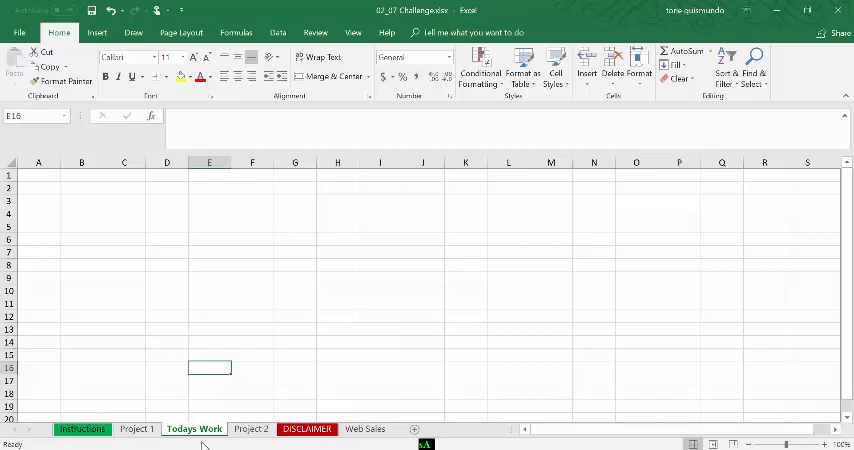